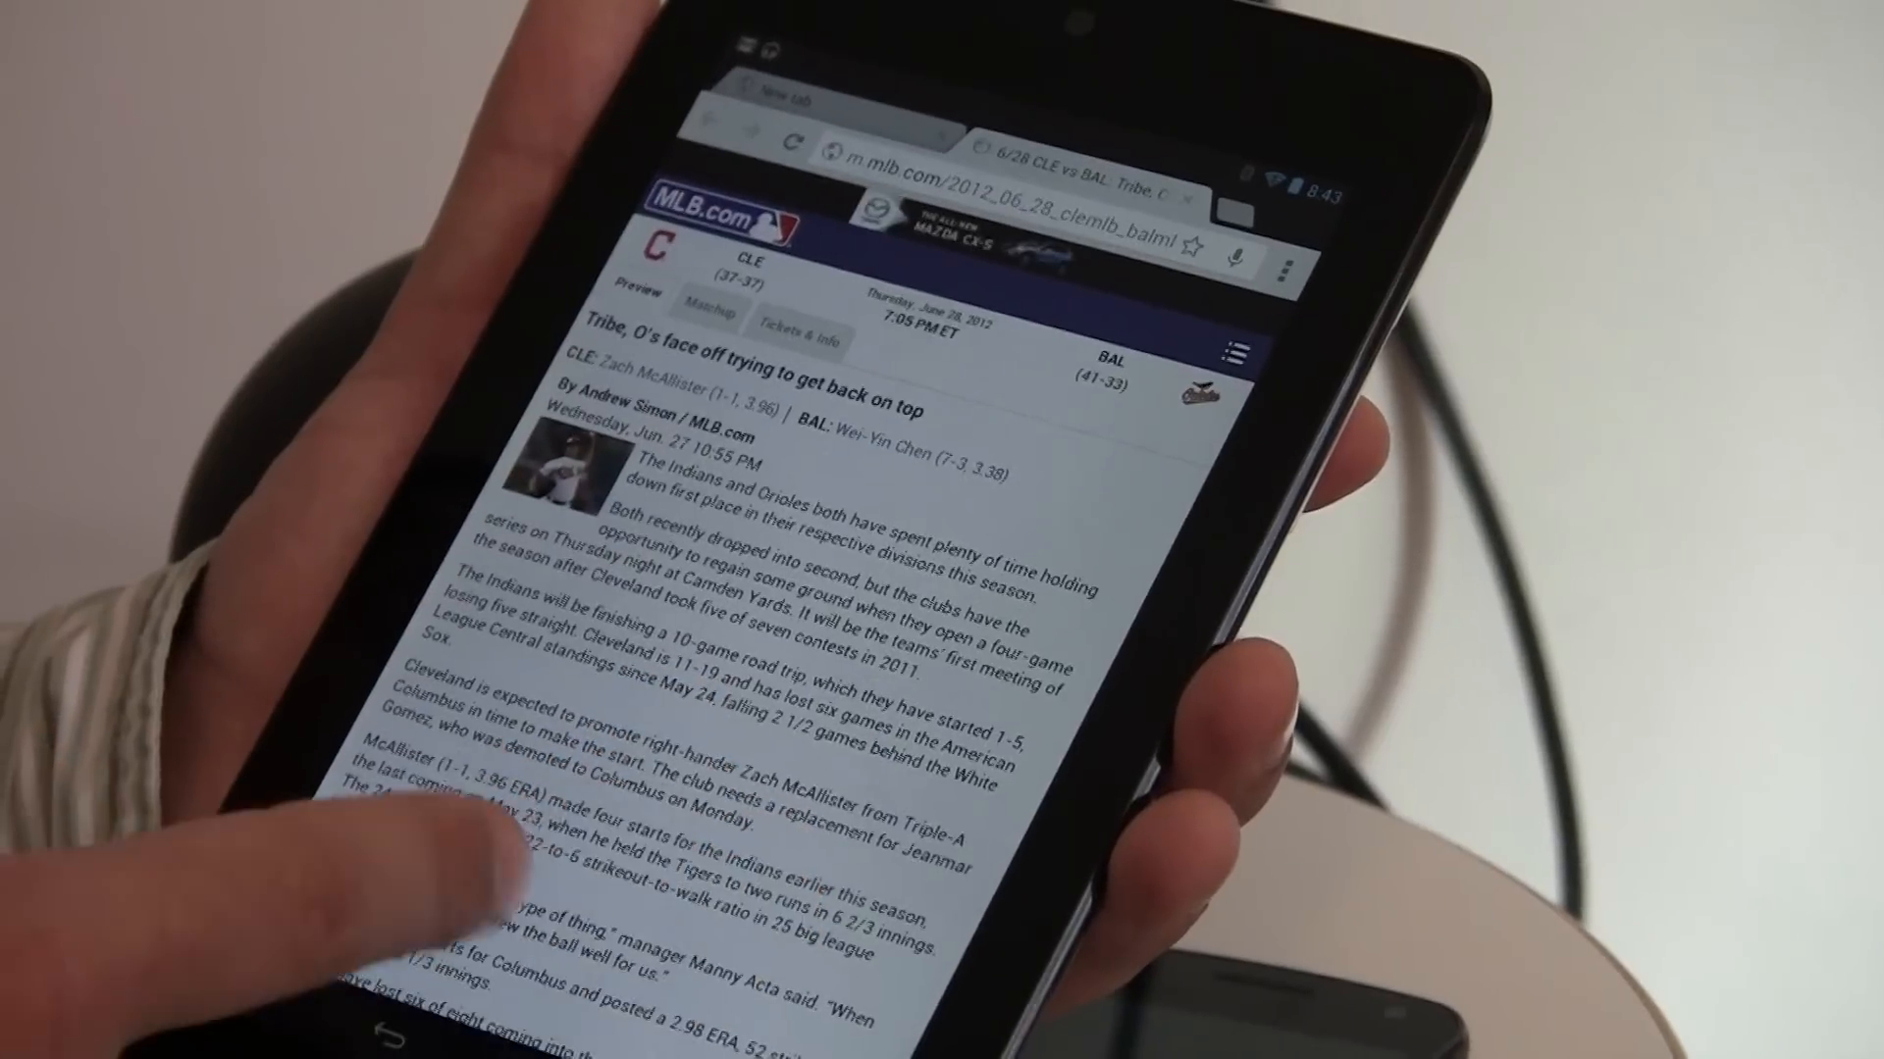
# Scroll through the Nexus 7 news and web search results.
pyautogui.scroll(-3)
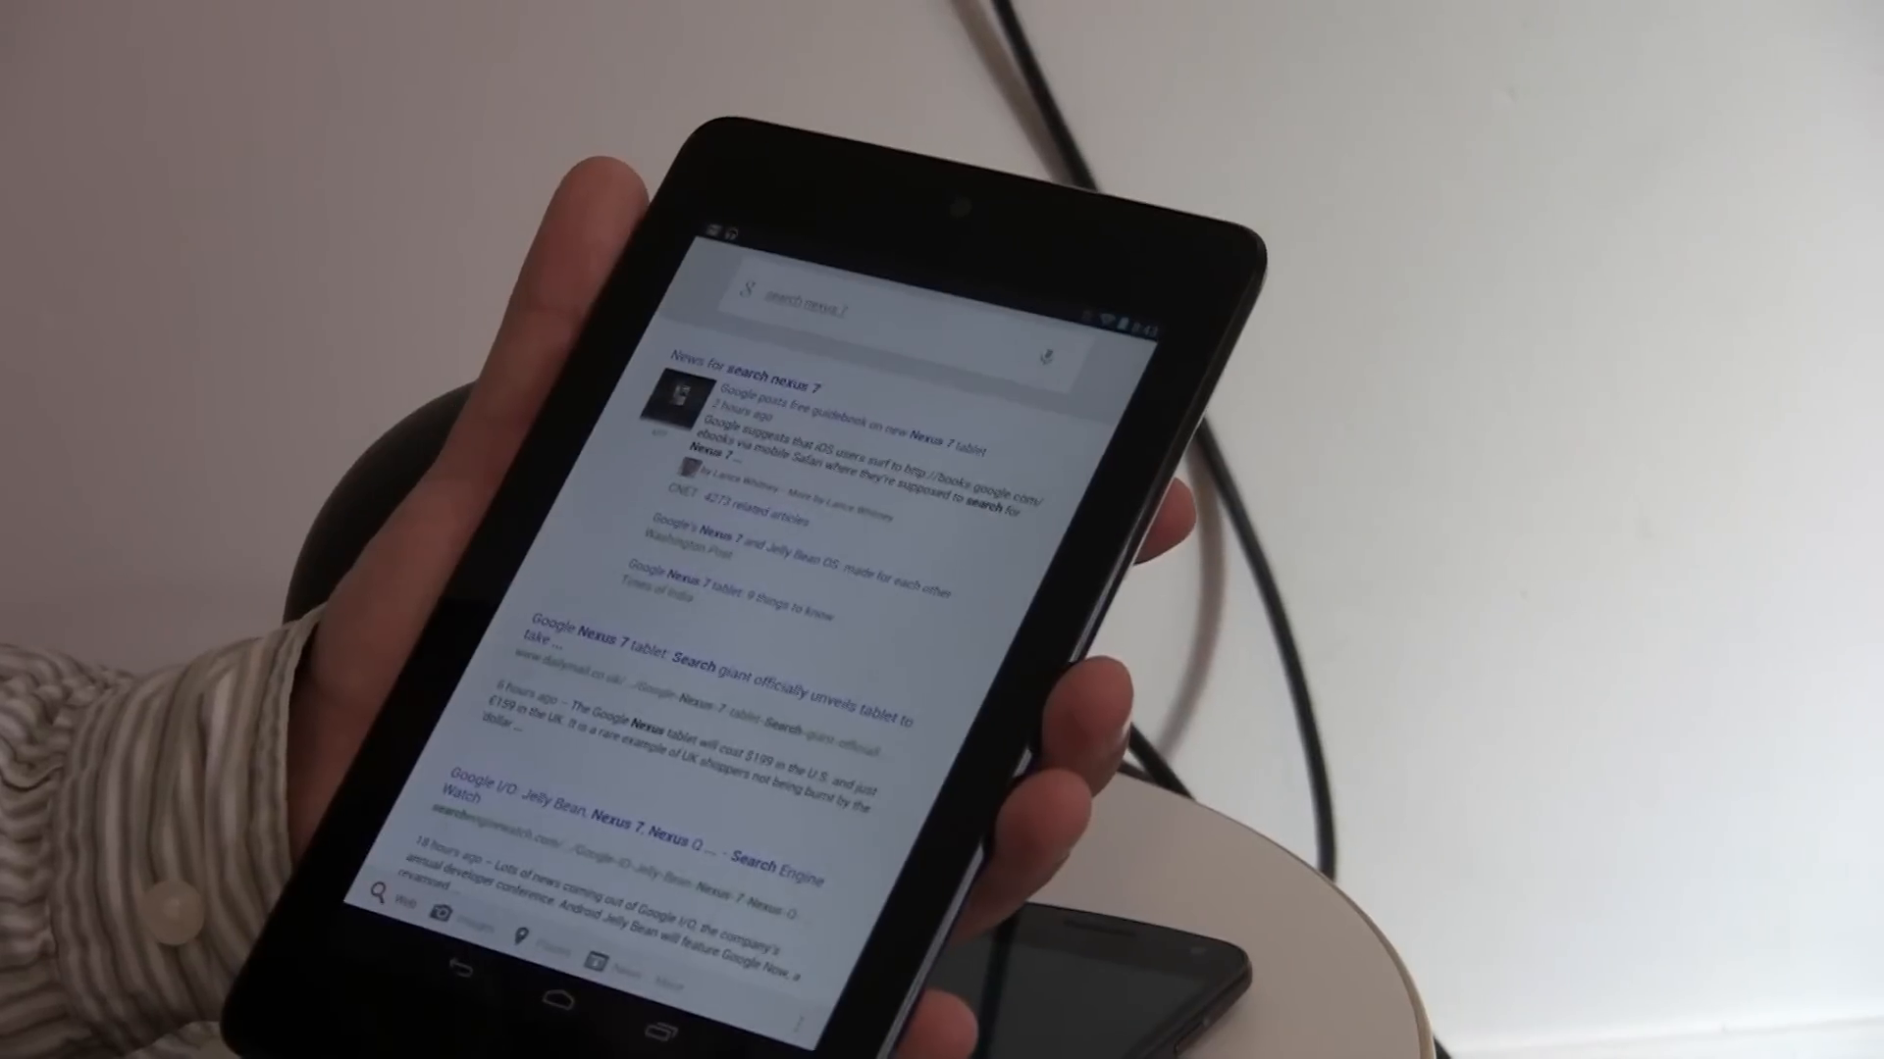
pyautogui.scroll(-3)
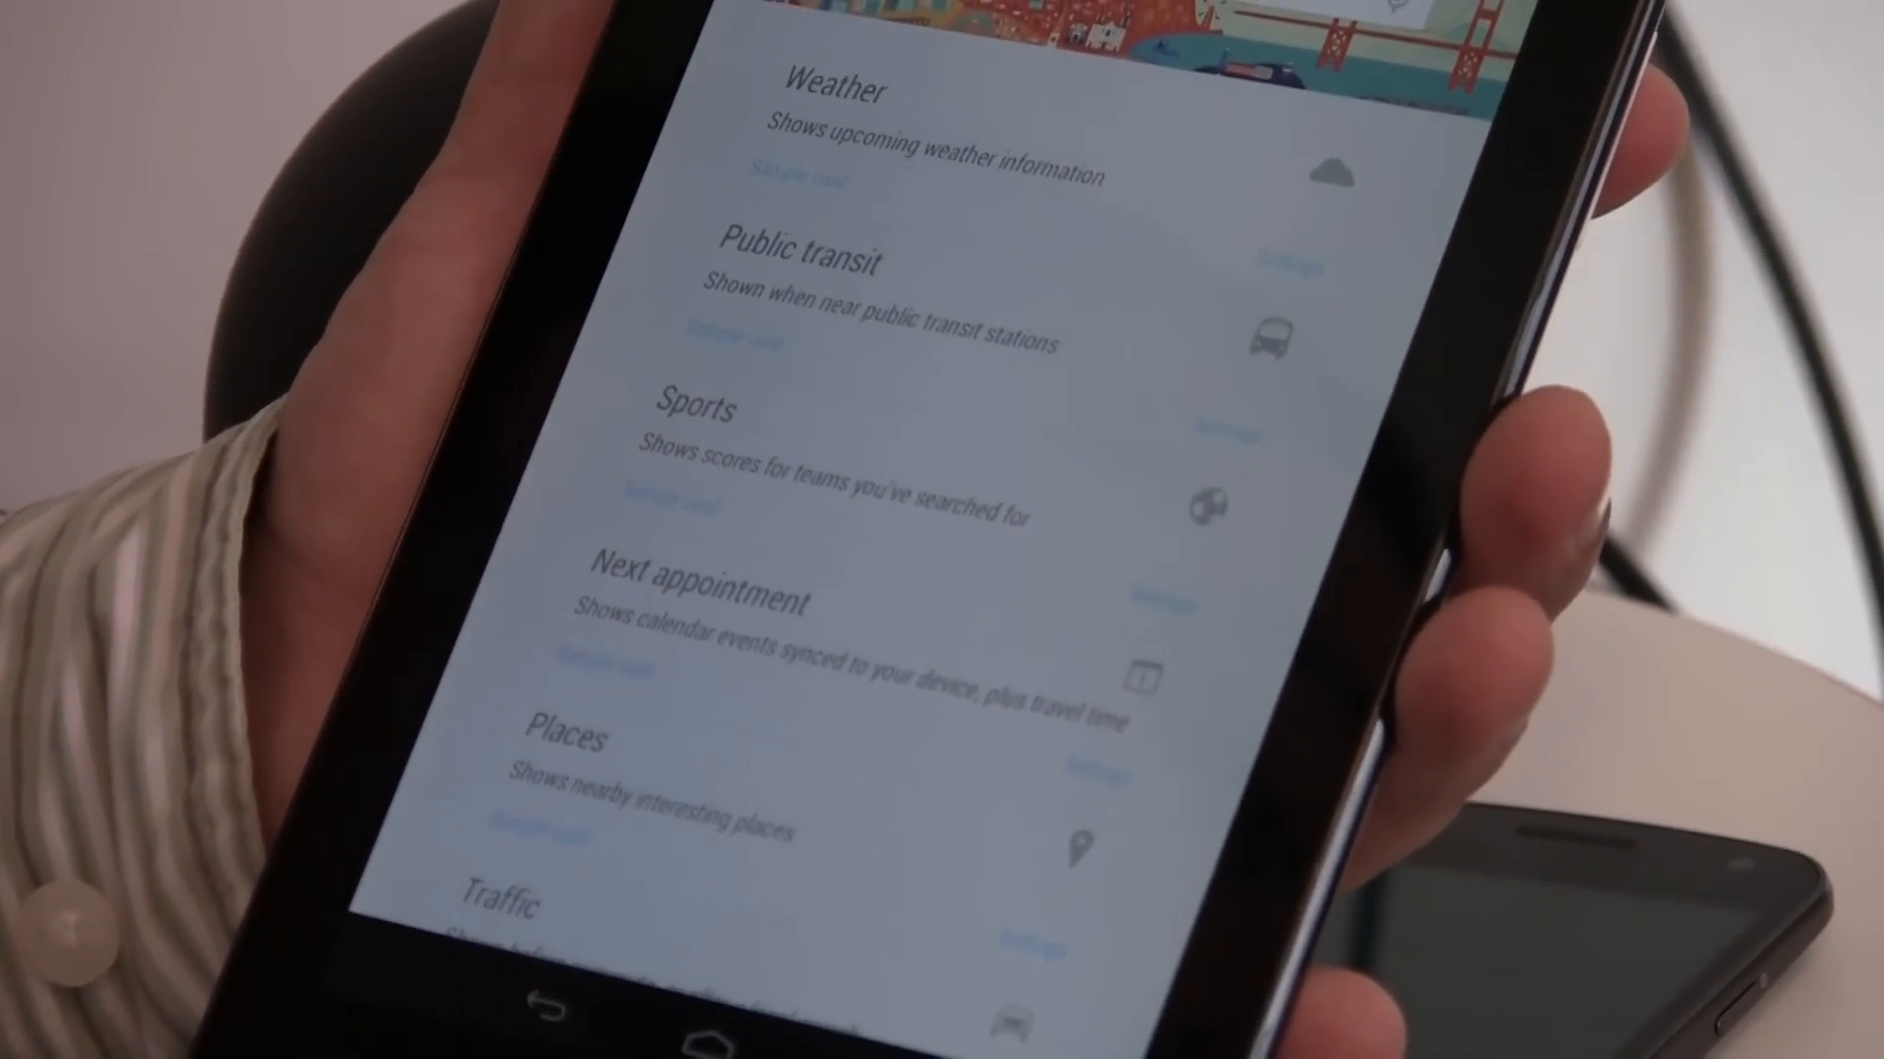
pyautogui.scroll(-3)
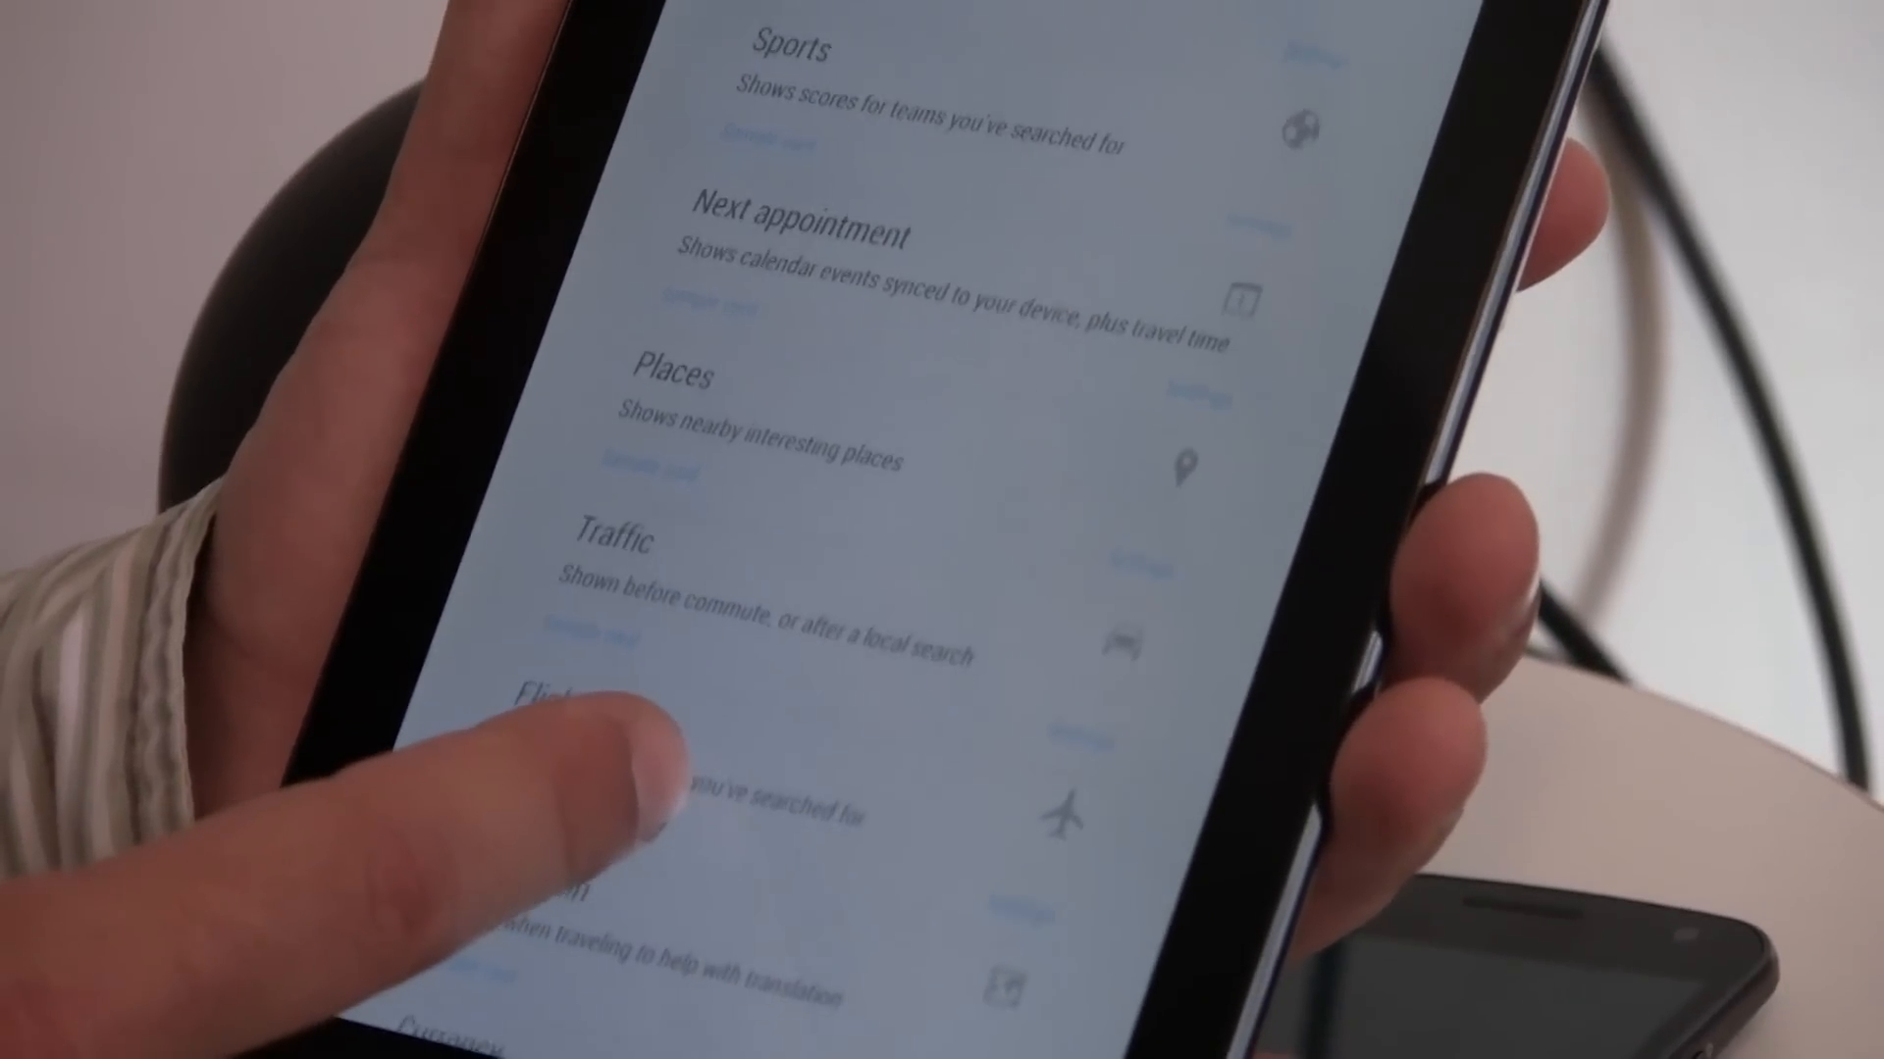
pyautogui.scroll(-3)
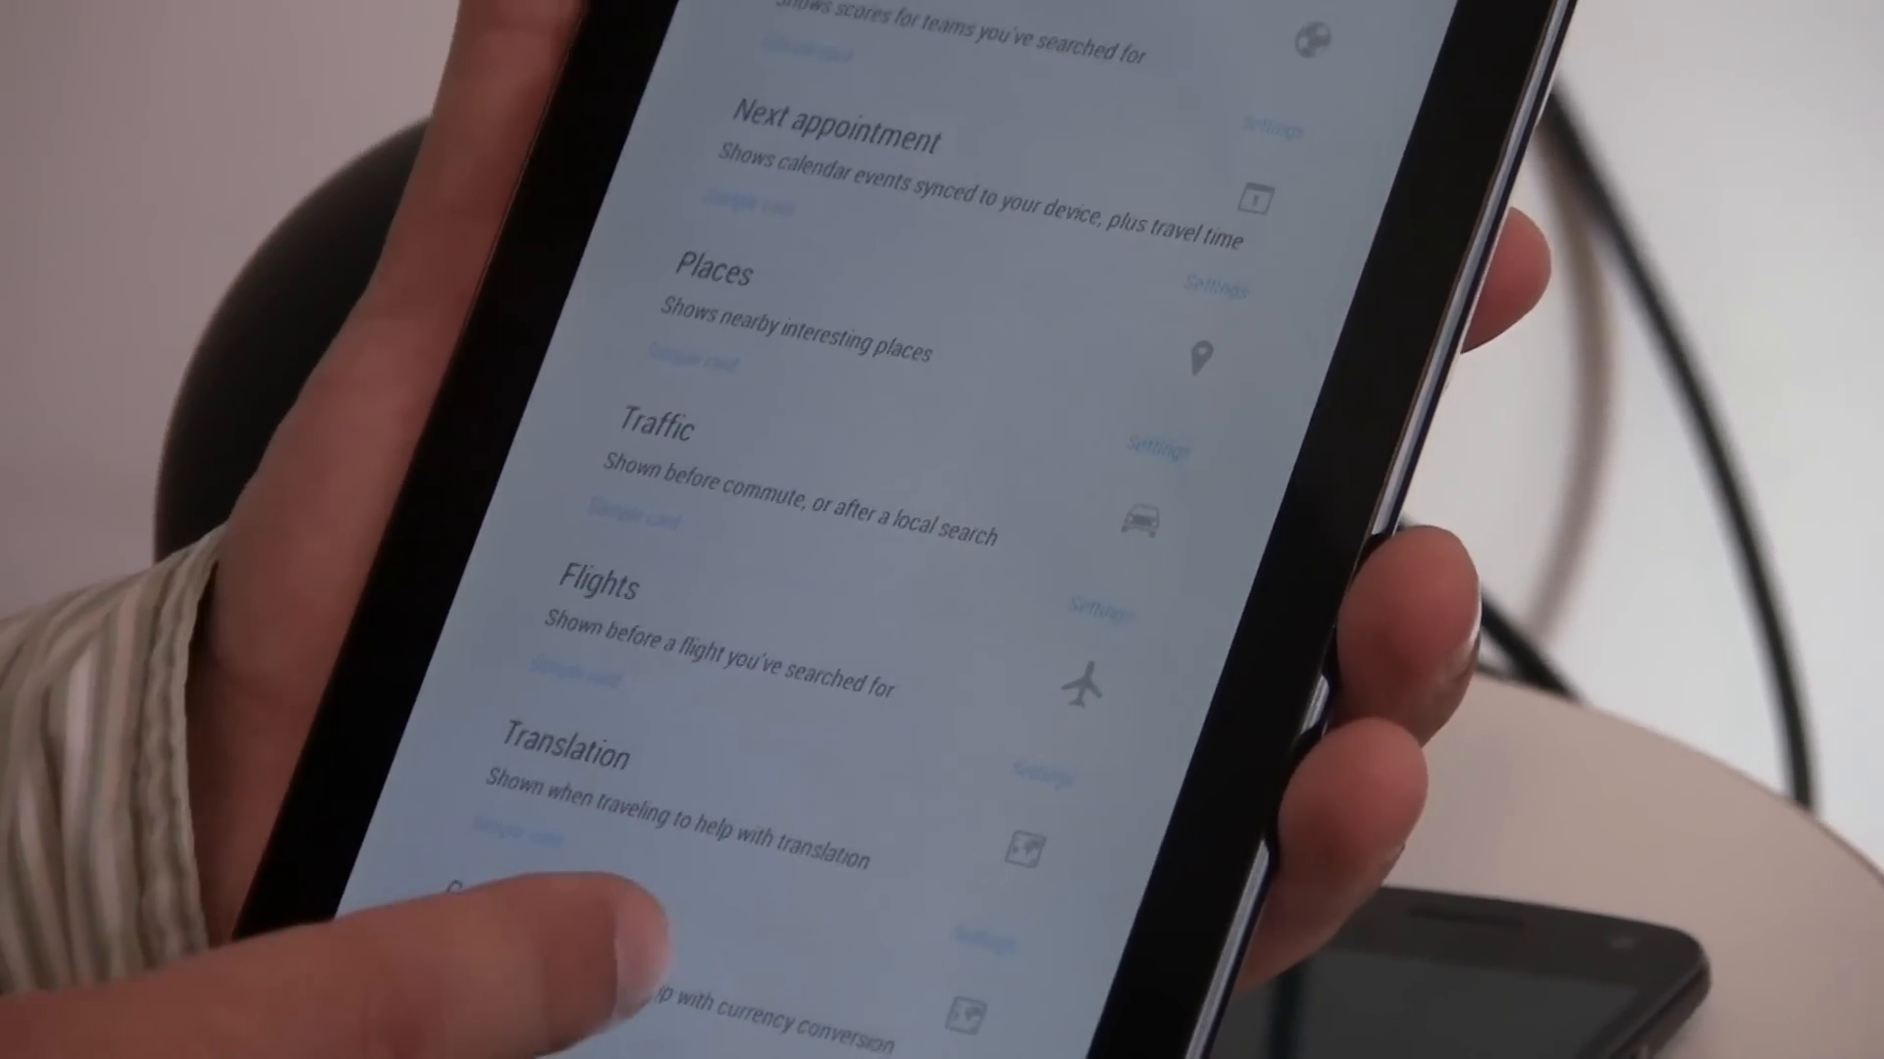
pyautogui.scroll(-3)
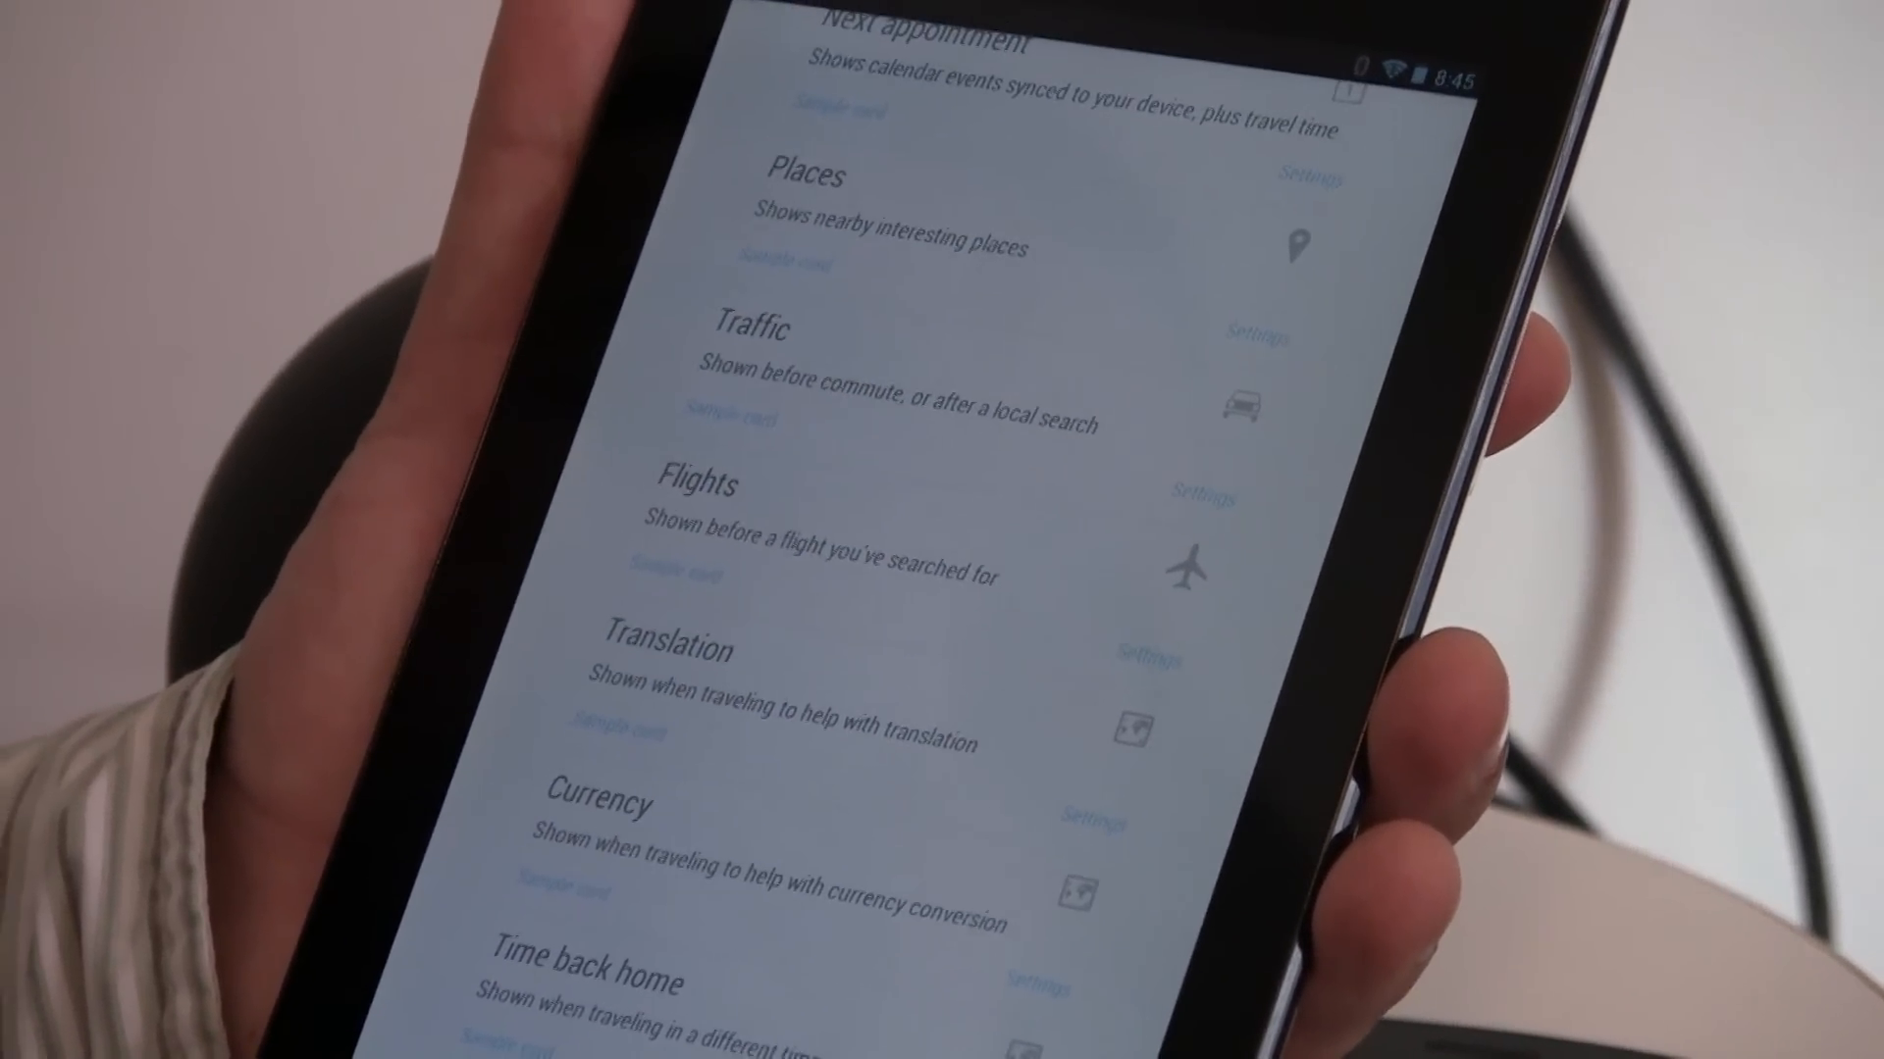
pyautogui.scroll(-3)
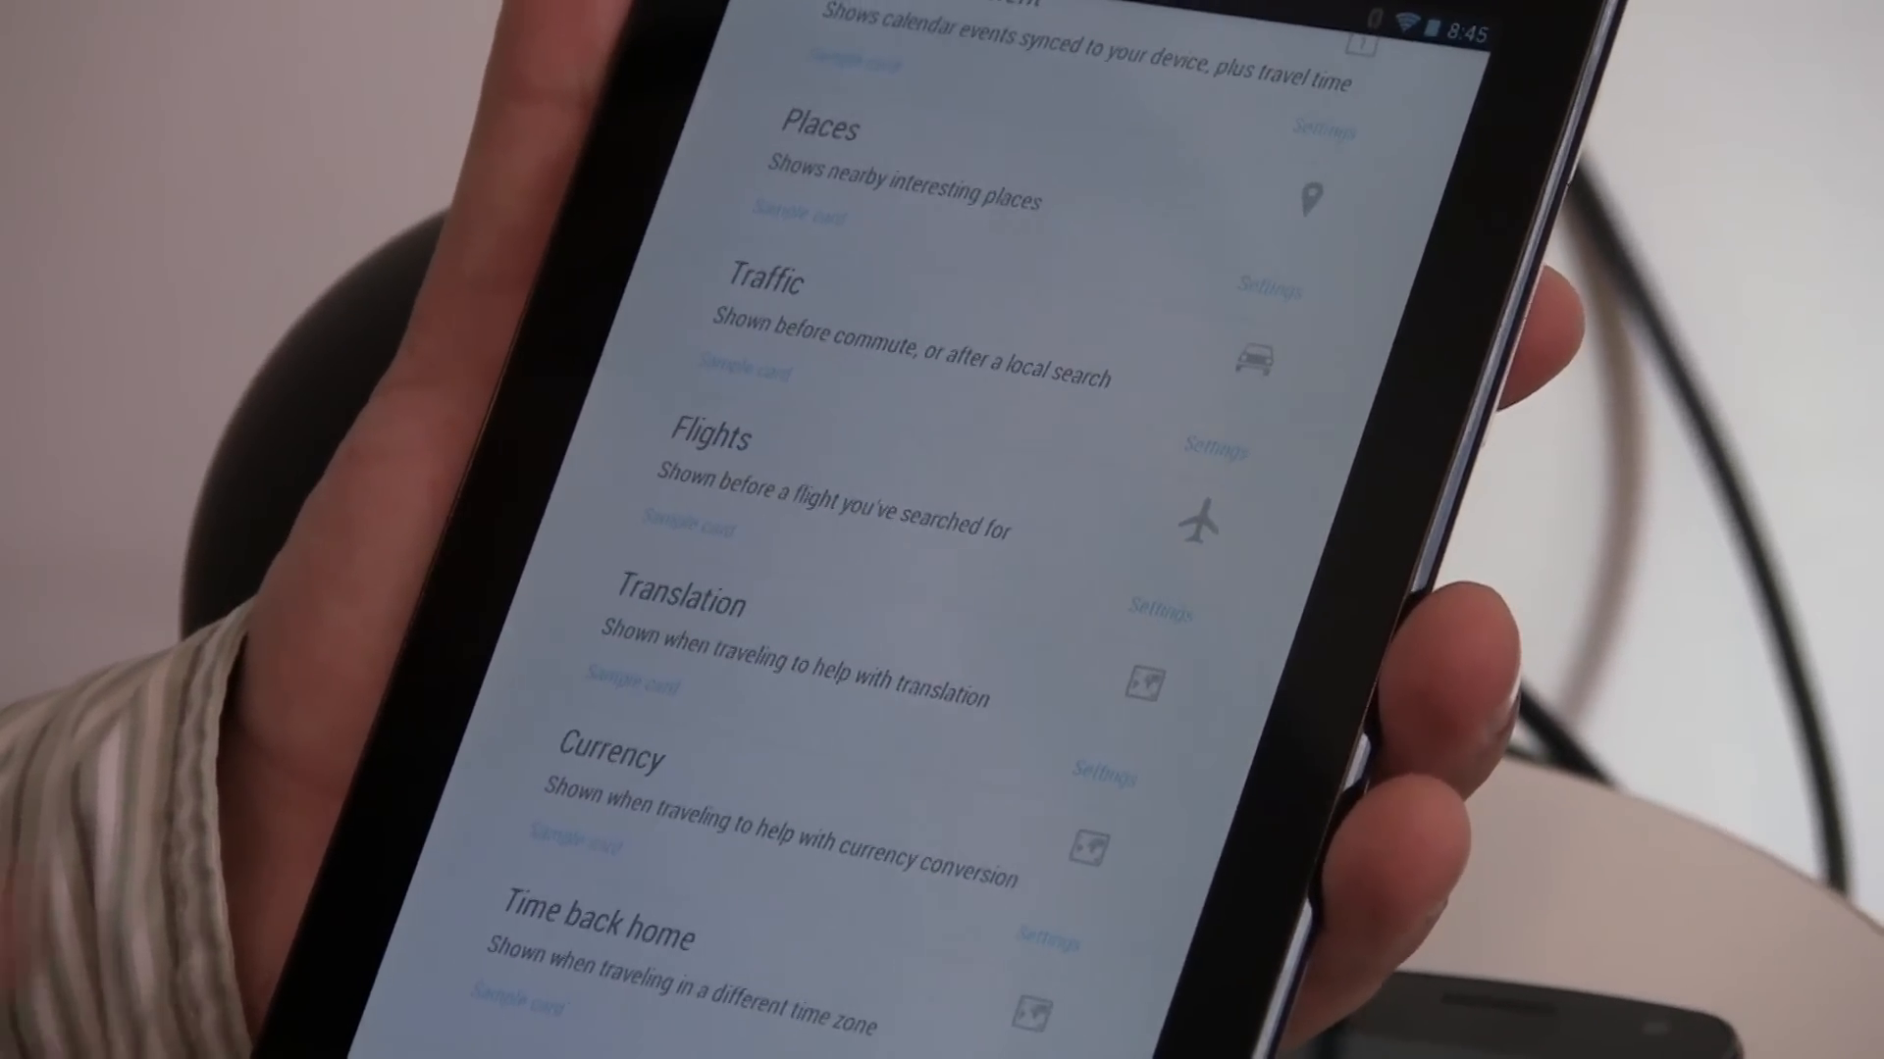
pyautogui.scroll(-3)
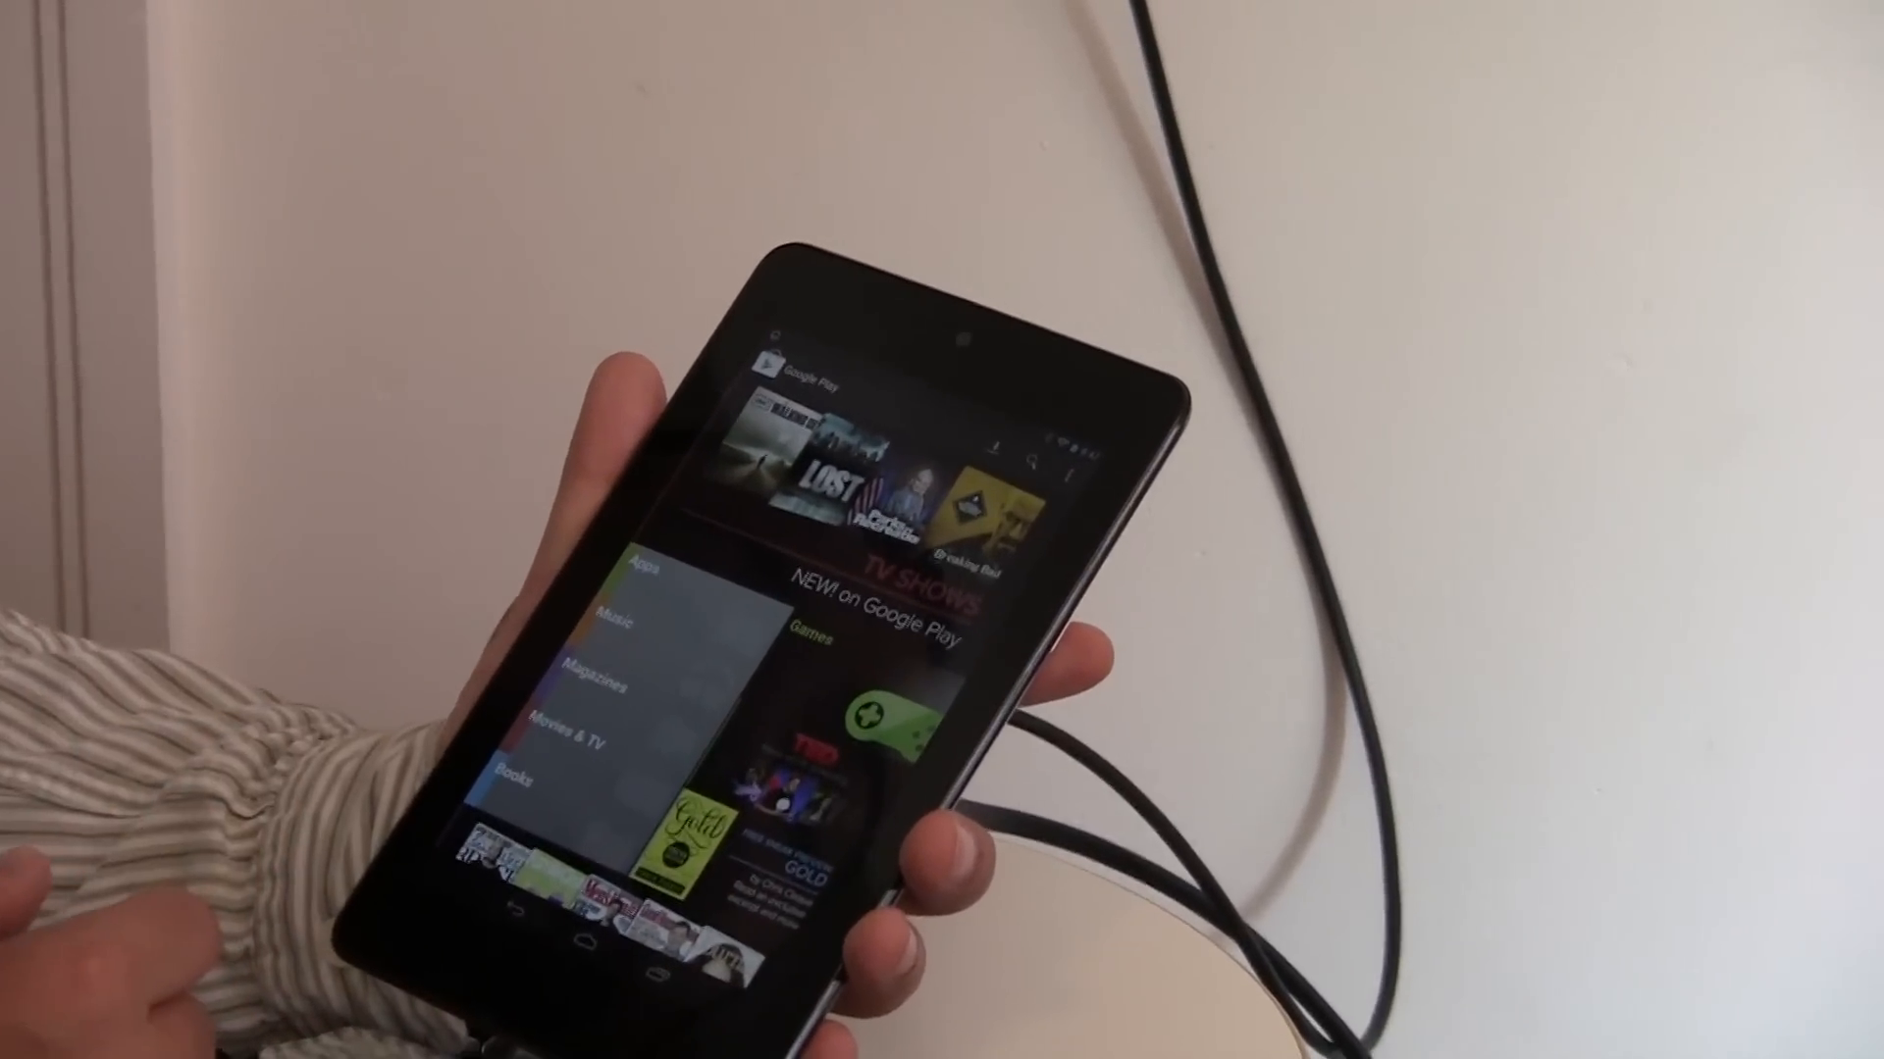
# From Magazines' Top Selling, show the Entrepreneur July 2012 detail page with its 14-day free trial.
pyautogui.click(606, 659)
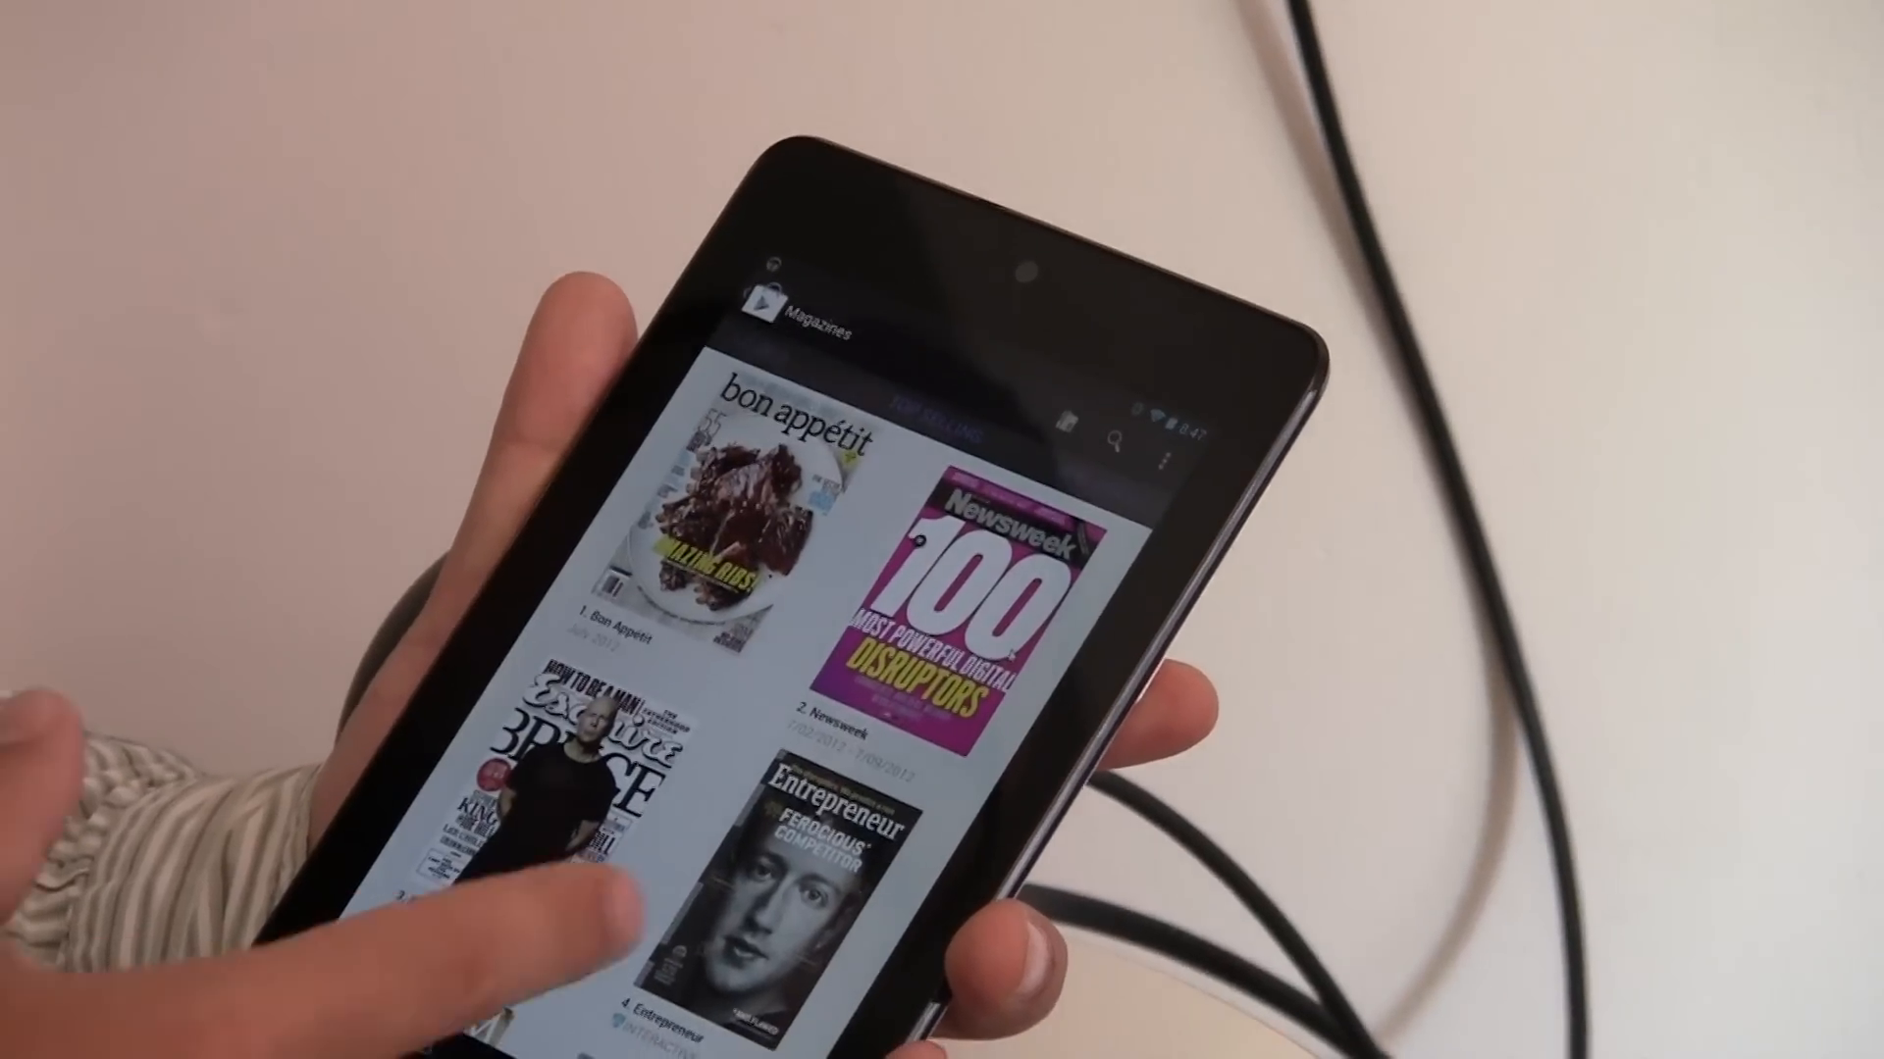
pyautogui.click(816, 866)
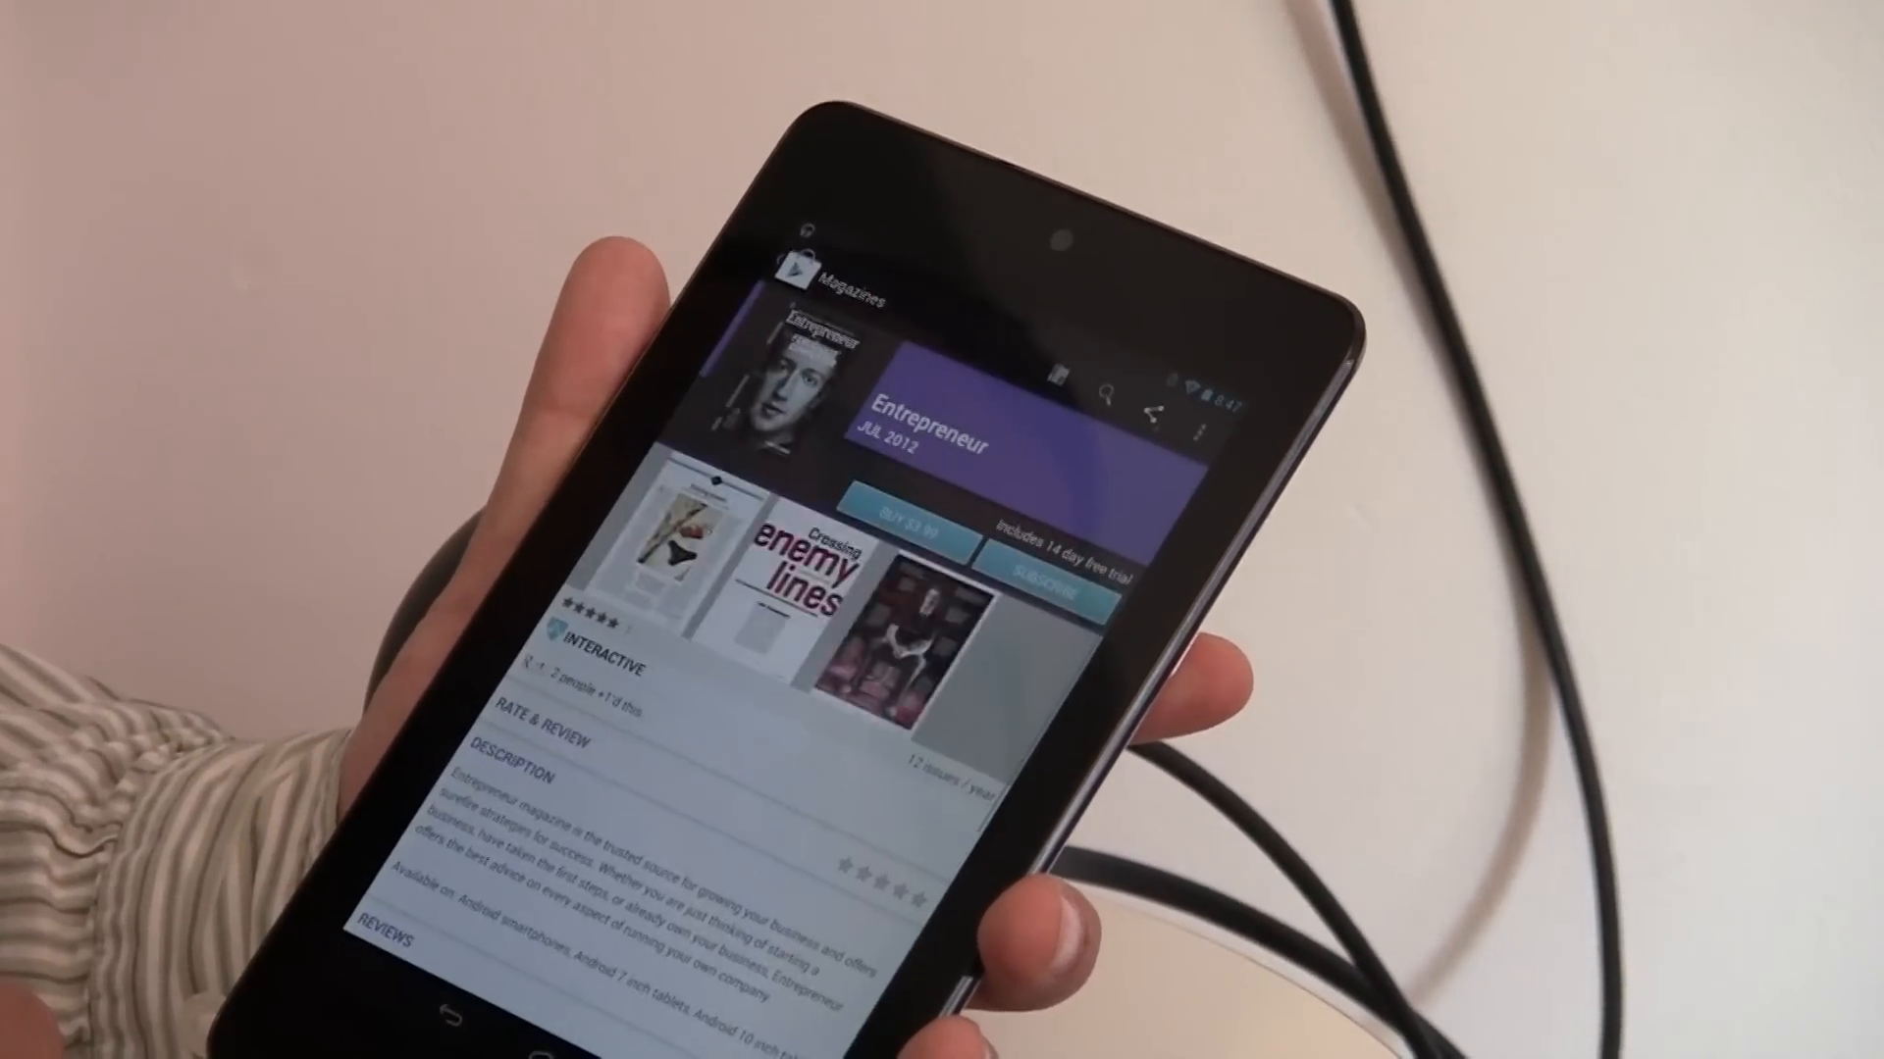